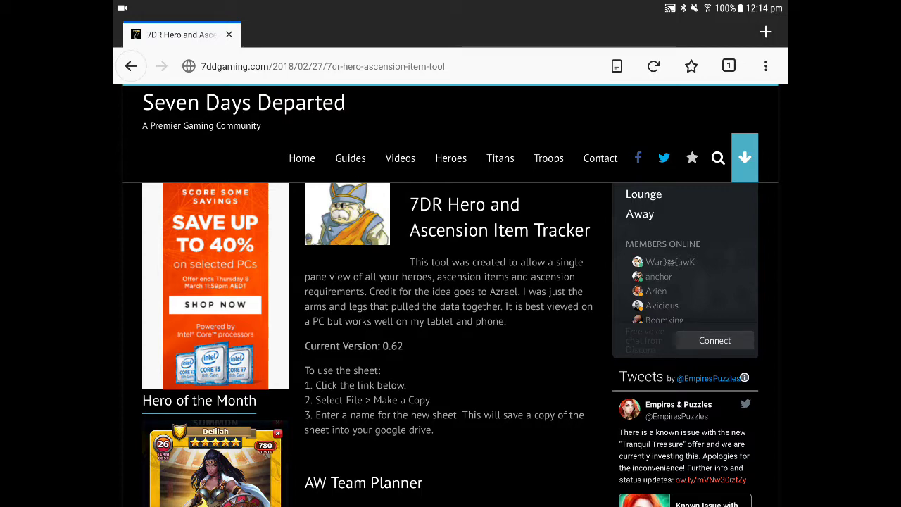
Step: Open the 7DR Hero and Ascension Item Tracker link in a new Chrome tab
{"action": "scroll", "scroll_direction": "down", "scroll_amount": 3}
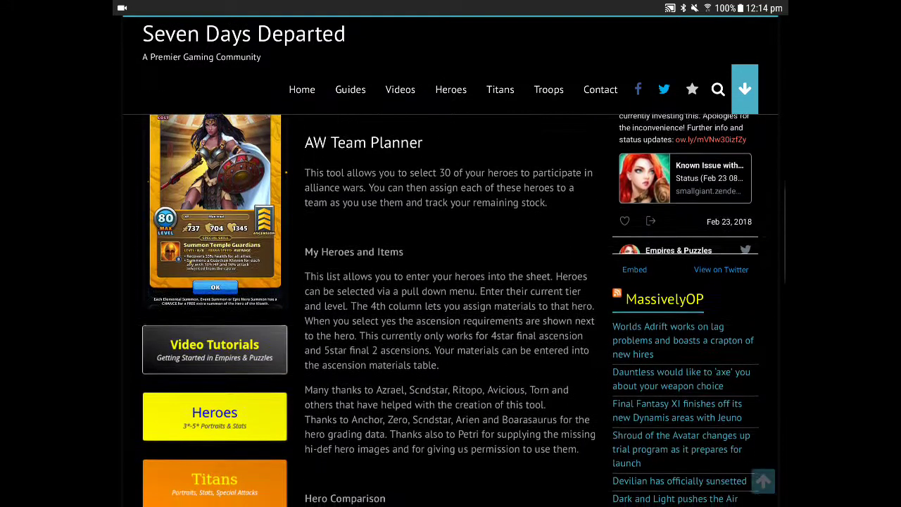
{"action": "scroll", "scroll_direction": "down", "scroll_amount": 3}
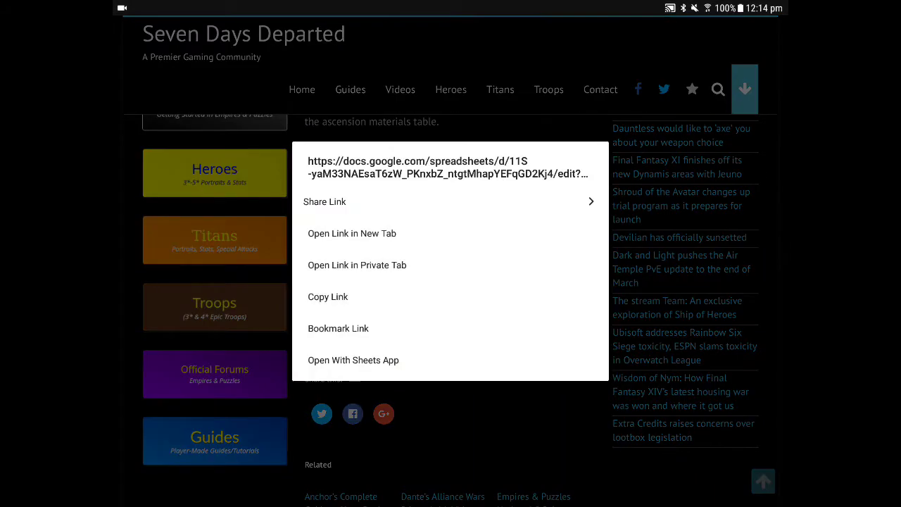
{"action": "left_click", "coordinate": [352, 233]}
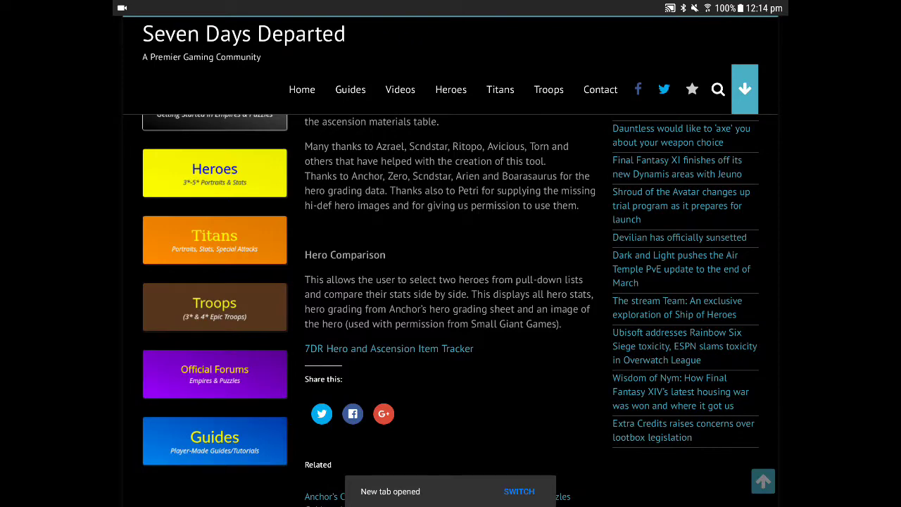
Step: Switch to the new tracker tab and open the spreadsheet with Use the App
{"action": "left_click", "coordinate": [519, 491]}
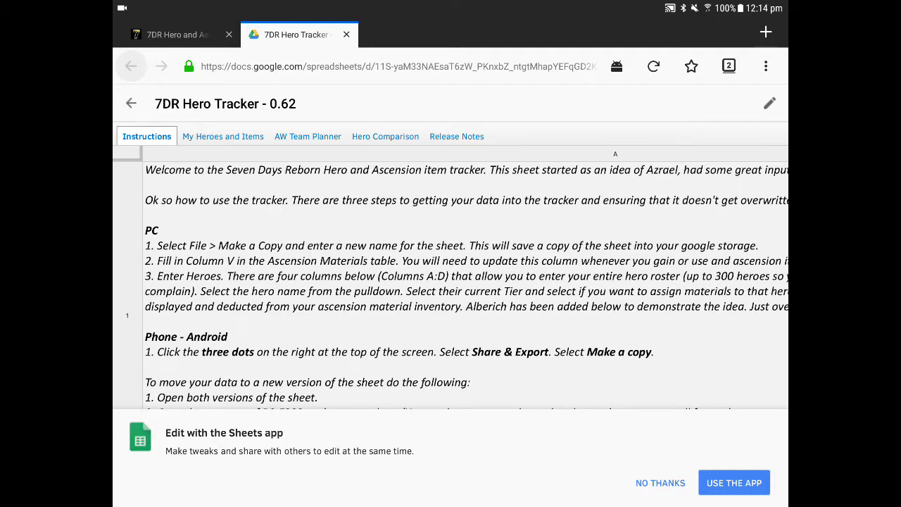
{"action": "left_click", "coordinate": [734, 482]}
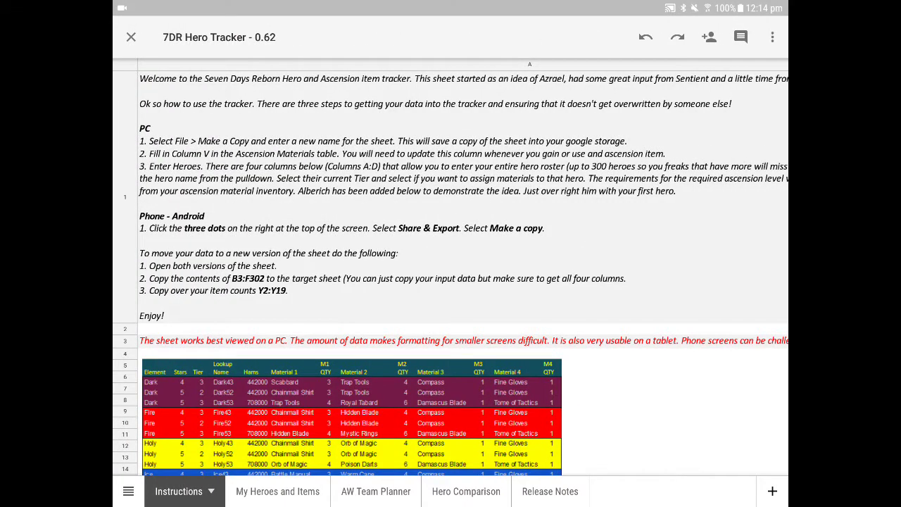
Step: Make a copy via Share & export titled '7DR Hero Tracker - 0.62 - rec'
{"action": "left_click", "coordinate": [772, 37]}
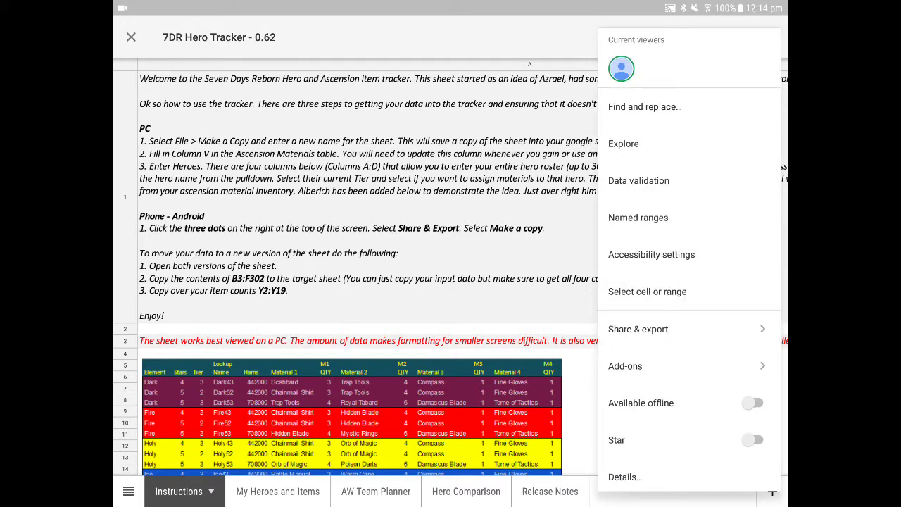
{"action": "left_click", "coordinate": [638, 329]}
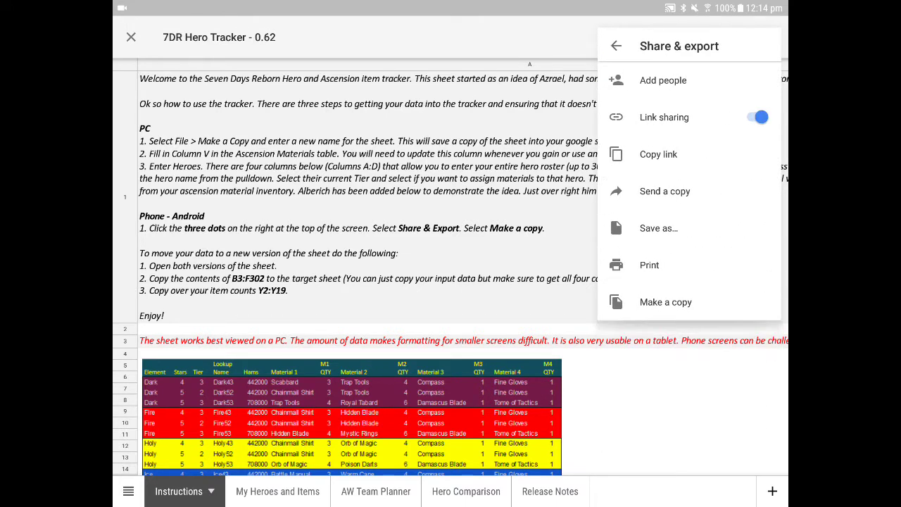
{"action": "left_click", "coordinate": [664, 301]}
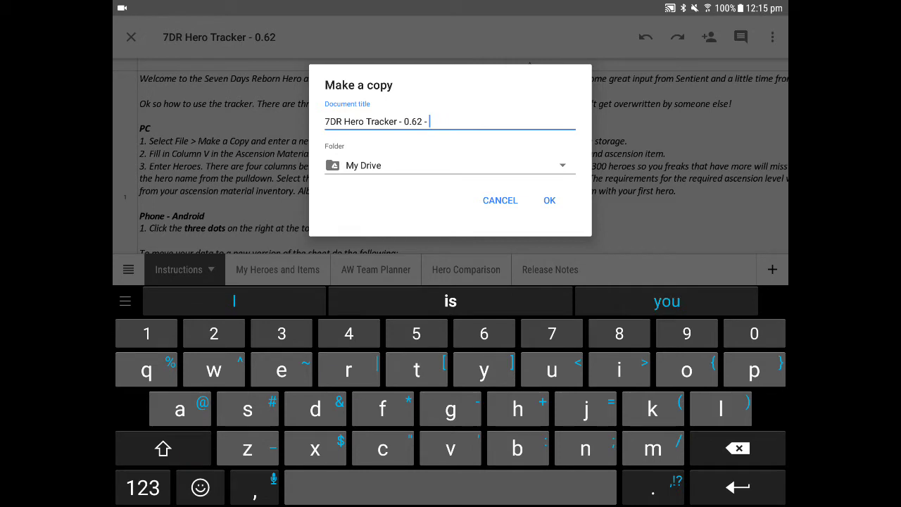
{"action": "type", "text": "rec"}
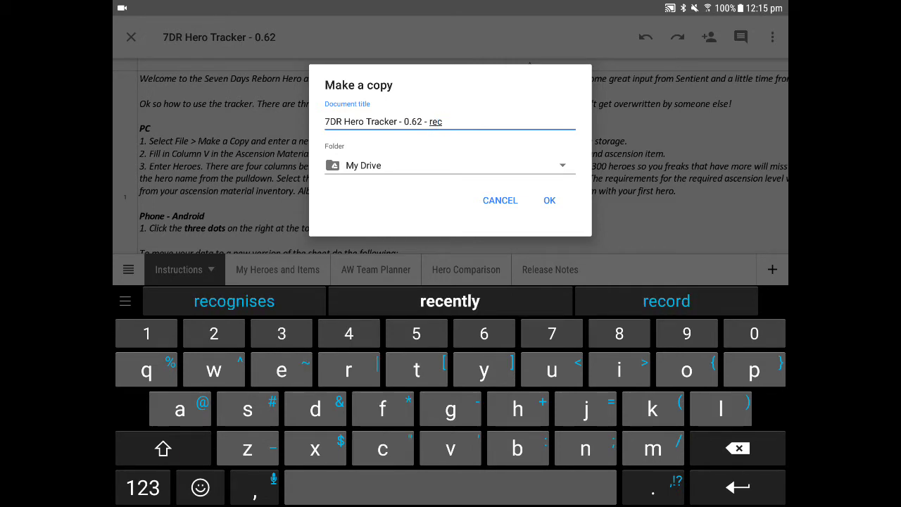
{"action": "left_click", "coordinate": [549, 200]}
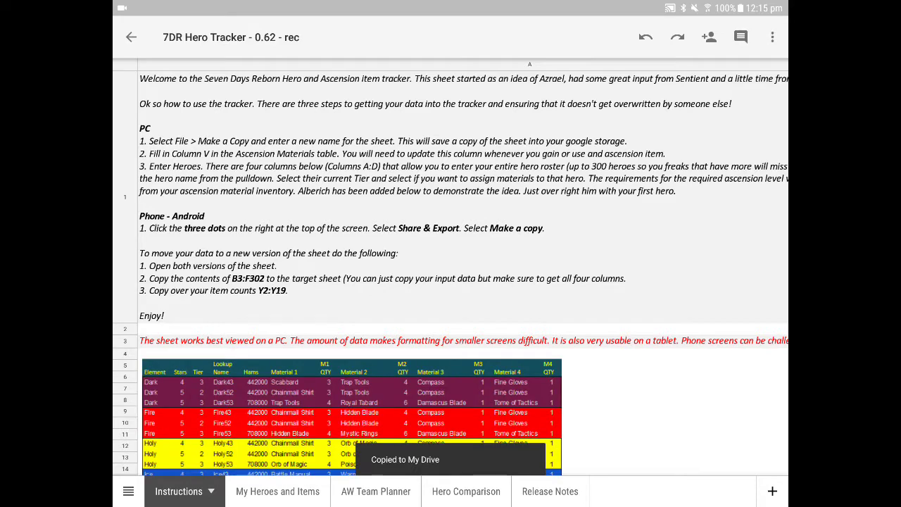
Step: Switch to the My Heroes and Items sheet of the copy
{"action": "scroll", "scroll_direction": "down", "scroll_amount": 3}
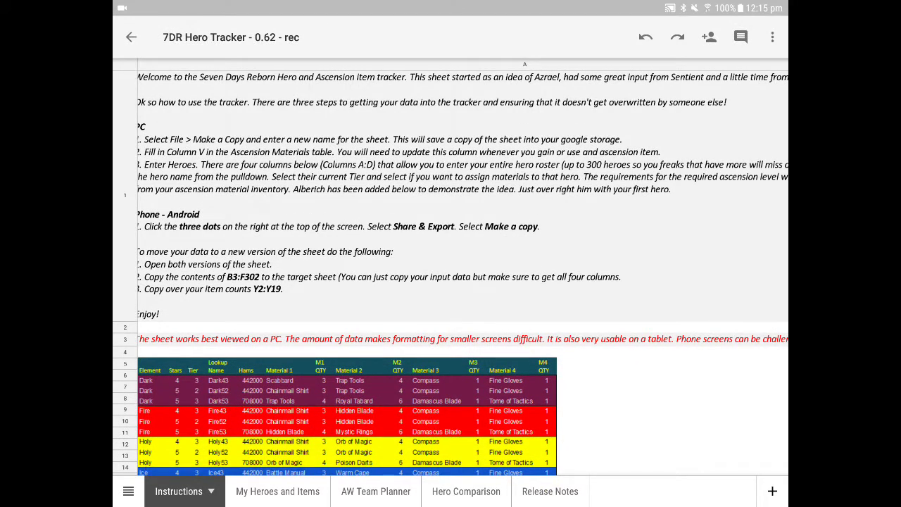
{"action": "left_click", "coordinate": [266, 491]}
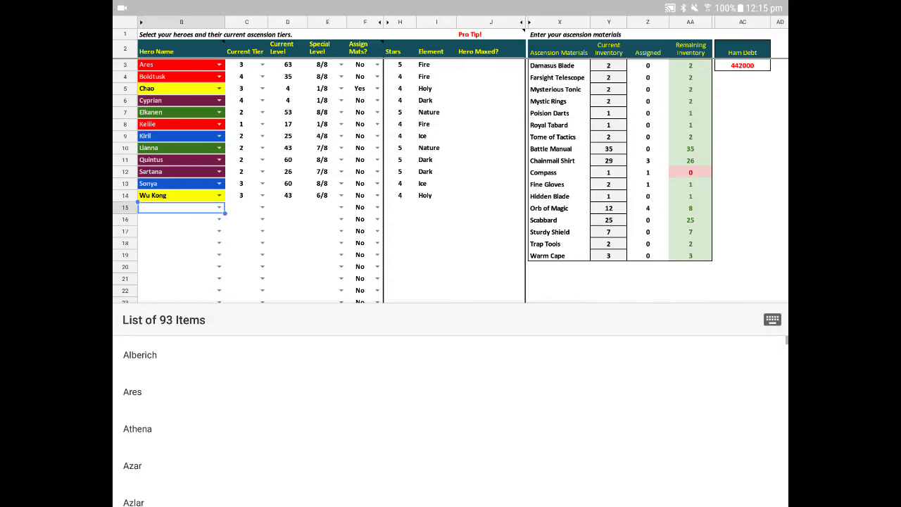
Step: Add Cabin Boy Peters as a new hero row with Current Tier 3
{"action": "scroll", "scroll_direction": "down", "scroll_amount": 3}
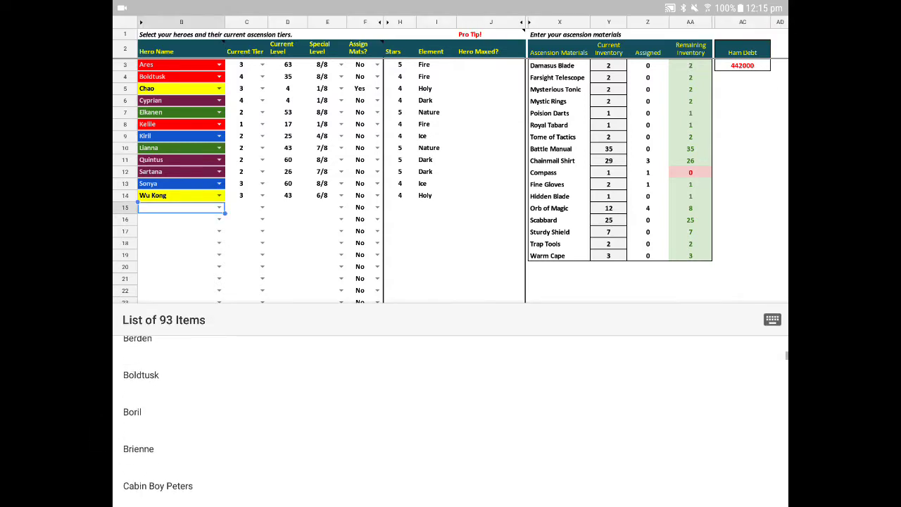
{"action": "left_click", "coordinate": [157, 486]}
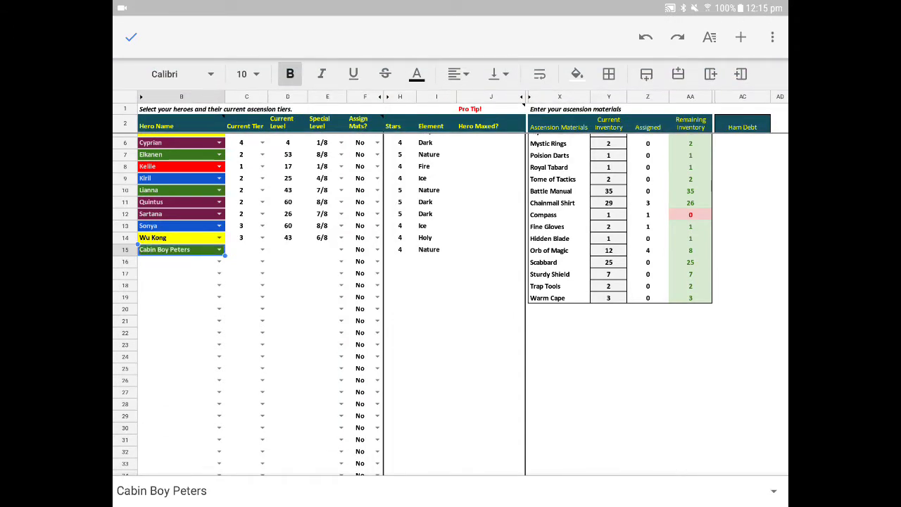
{"action": "scroll", "scroll_direction": "up", "scroll_amount": 3}
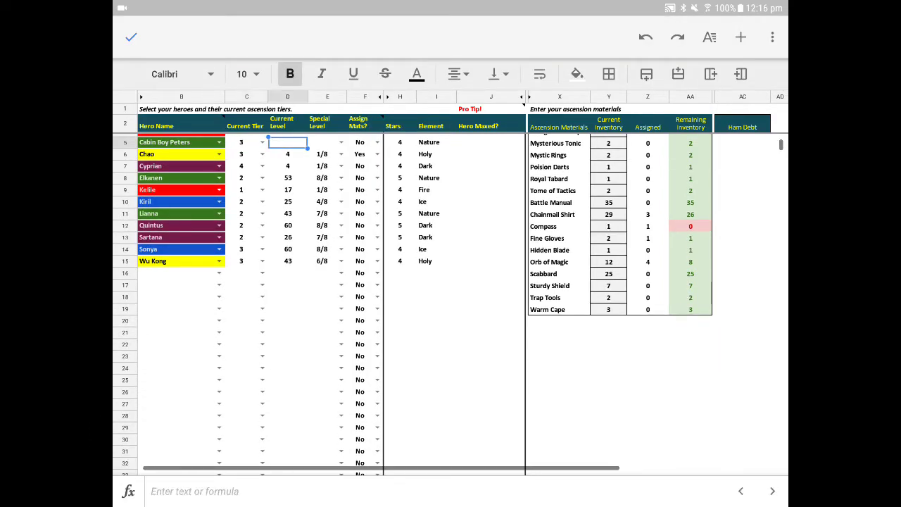
Step: Give Cabin Boy Peters level 60, special level 7/8 and Assign Mats? Yes
{"action": "left_click", "coordinate": [288, 100]}
{"action": "type", "text": "60"}
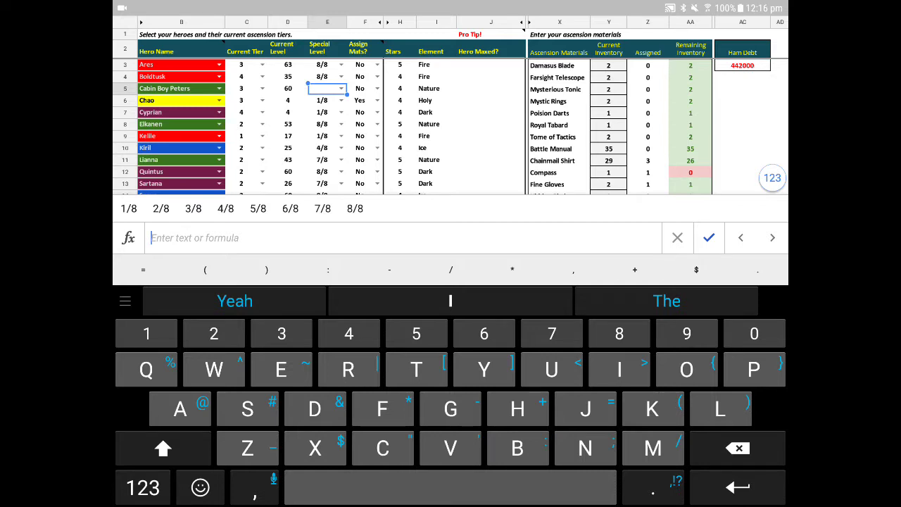
{"action": "left_click", "coordinate": [708, 238]}
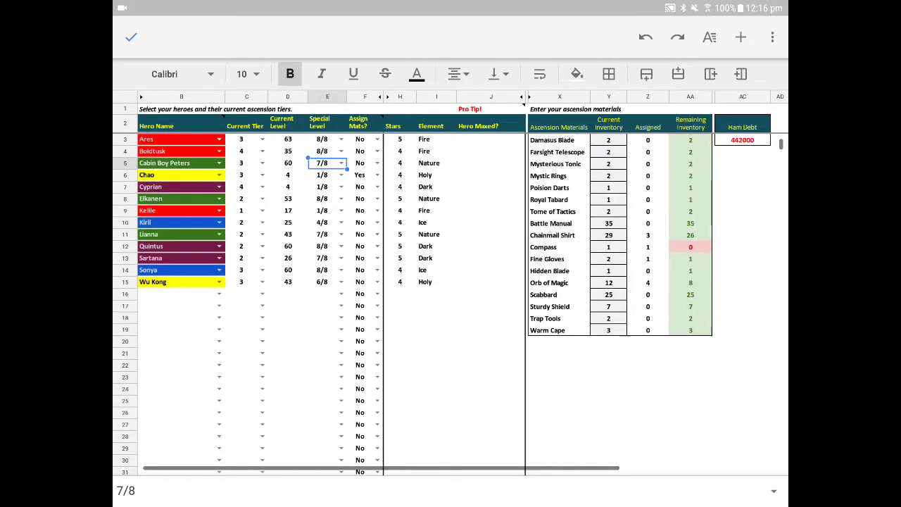
{"action": "left_click", "coordinate": [360, 163]}
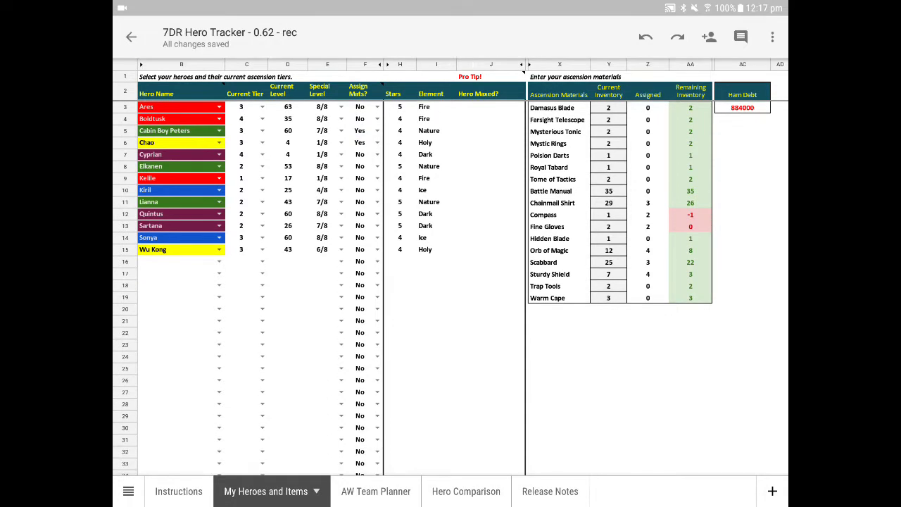
Step: Show the AW Team Planner sheet and inspect Team 1's Hero Power formula
{"action": "left_click", "coordinate": [363, 492]}
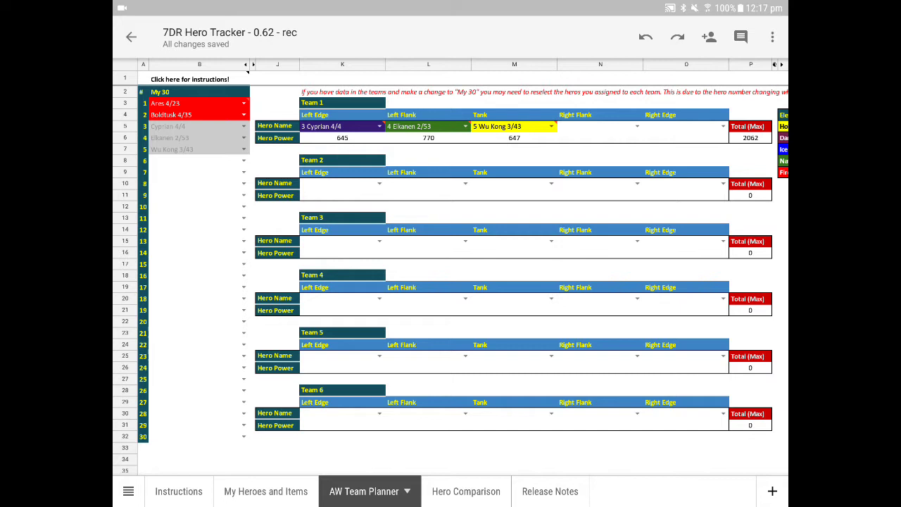
{"action": "left_click", "coordinate": [342, 137]}
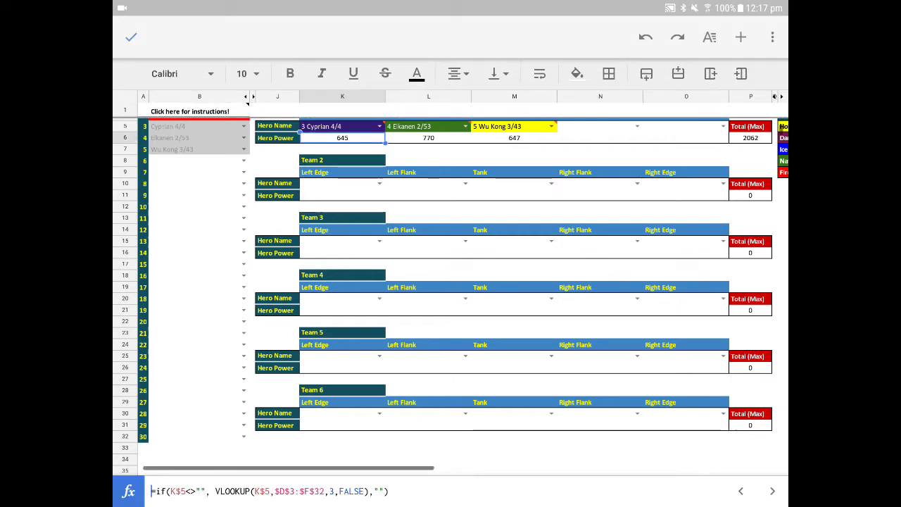
{"action": "left_click", "coordinate": [428, 159]}
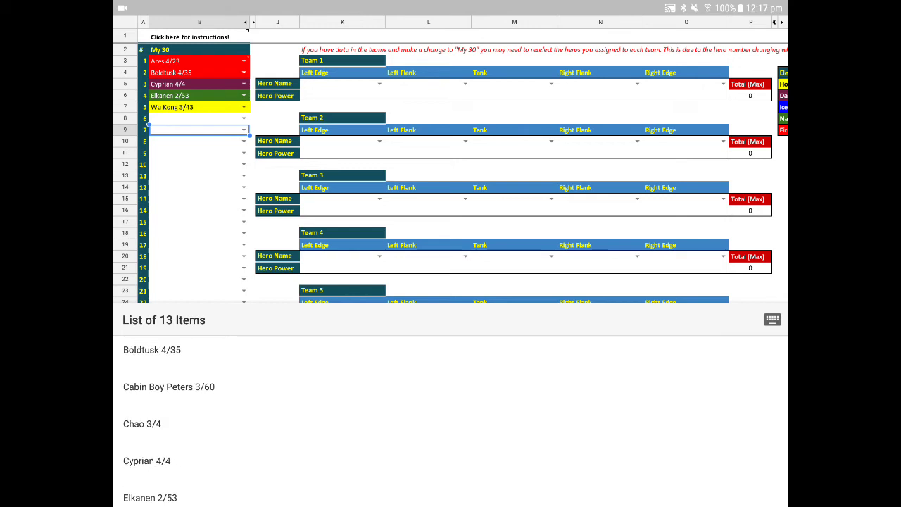
Step: Pick Cabin Boy Peters 3/60 in the next empty My 30 cell
{"action": "left_click", "coordinate": [169, 387]}
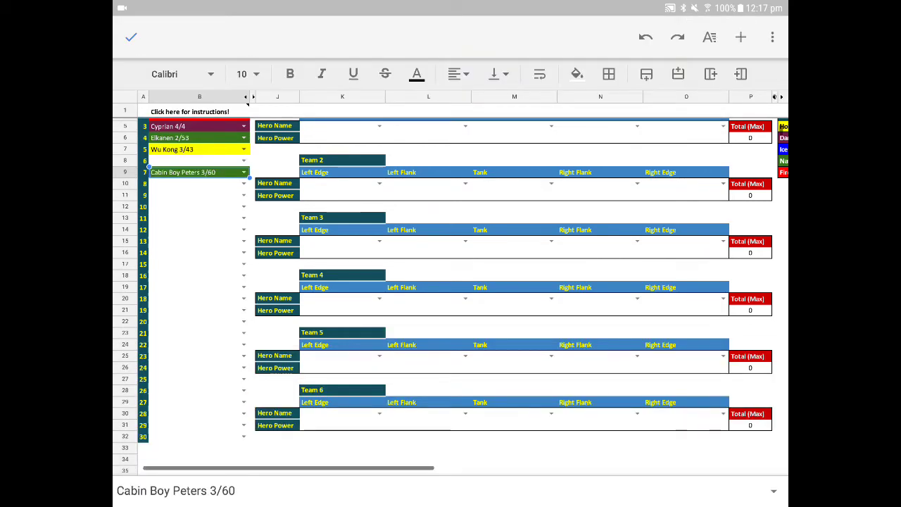
{"action": "scroll", "scroll_direction": "up", "scroll_amount": 3}
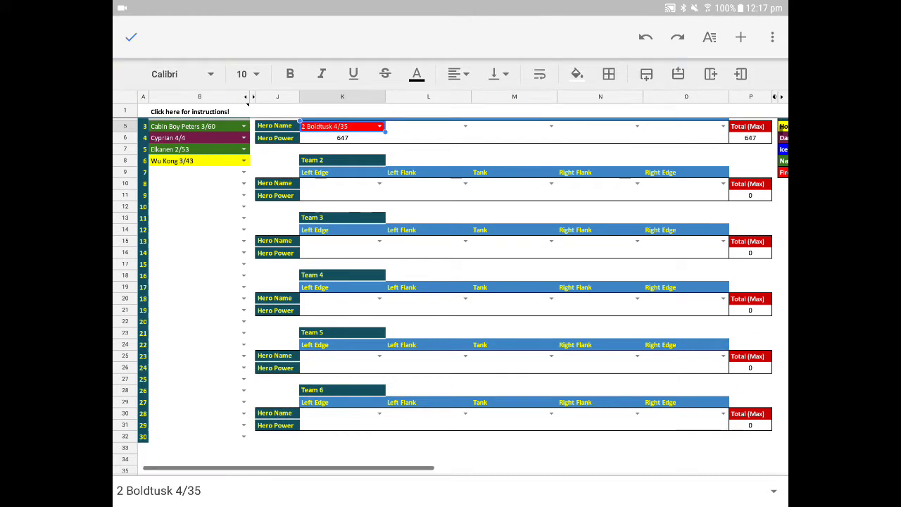
Step: Choose 3 Cabin Boy Peters 3/60 for Team 1's Left Flank cell L5
{"action": "left_click", "coordinate": [428, 127]}
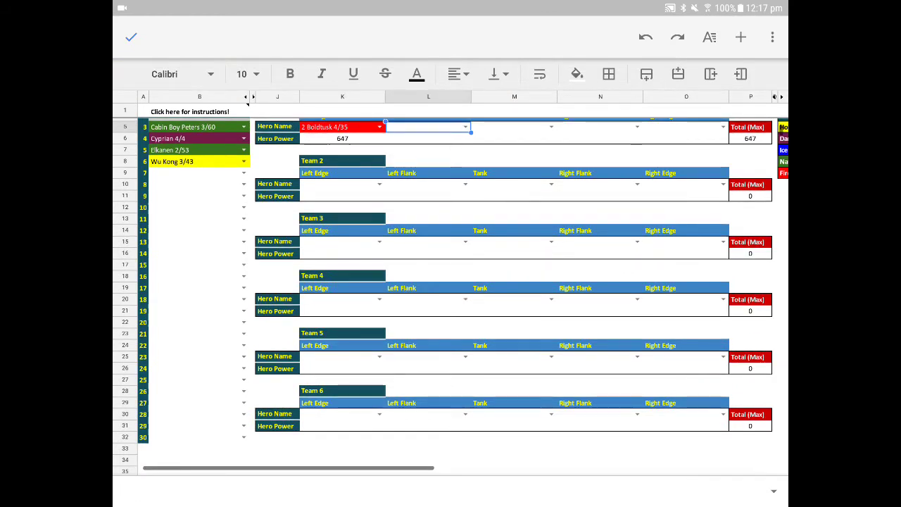
{"action": "scroll", "scroll_direction": "up", "scroll_amount": 3}
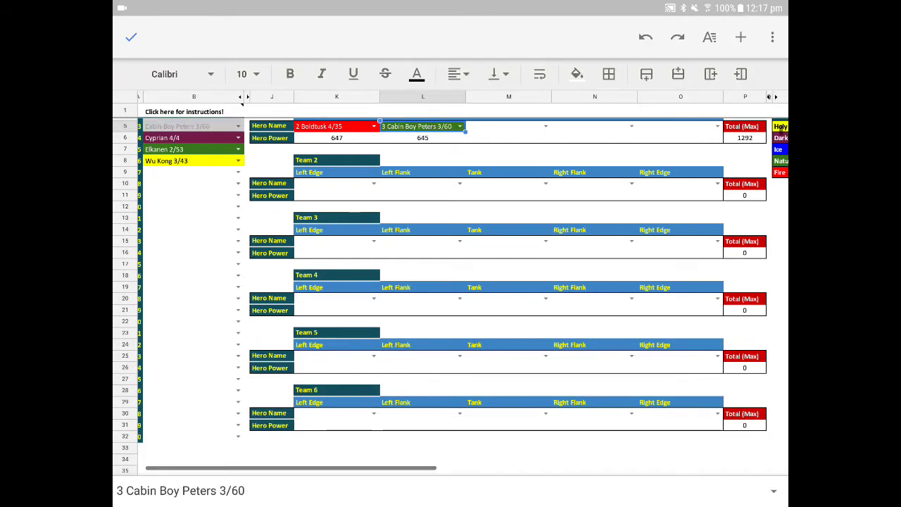
{"action": "scroll", "scroll_direction": "up", "scroll_amount": 3}
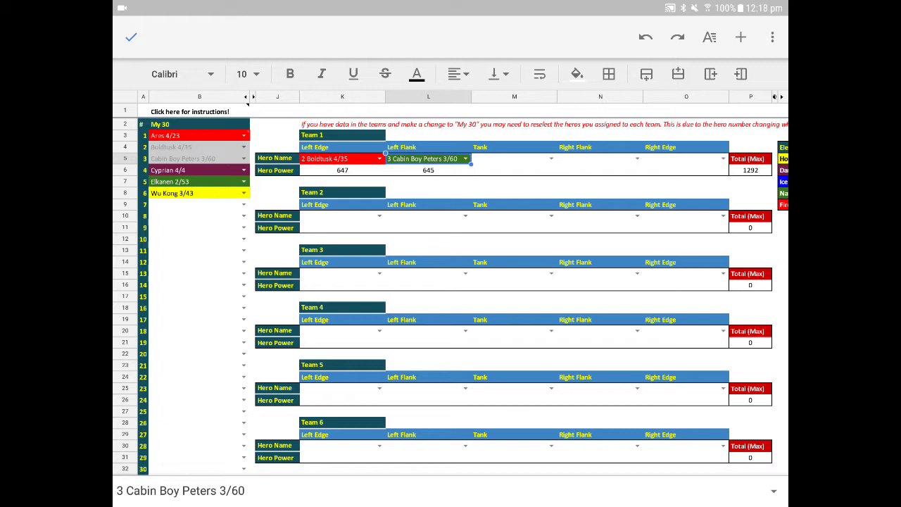
{"action": "scroll", "scroll_direction": "right", "scroll_amount": 3}
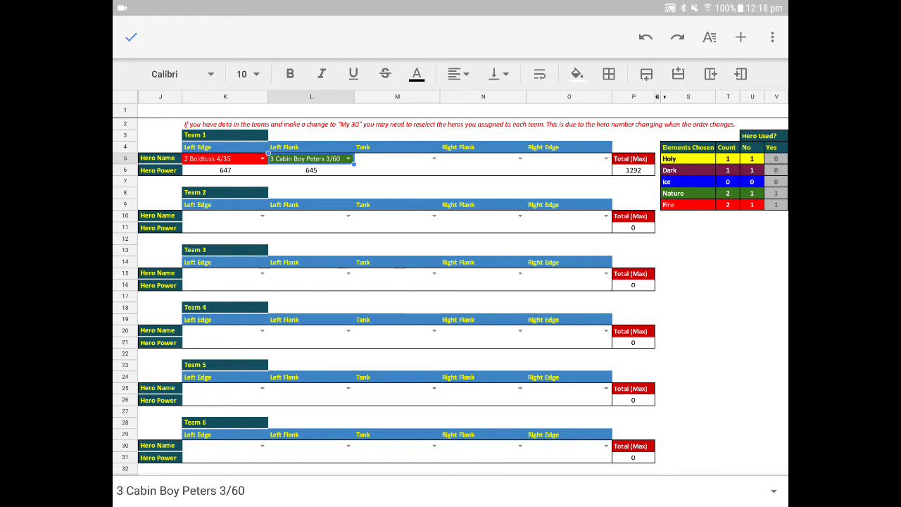
{"action": "scroll", "scroll_direction": "right", "scroll_amount": 3}
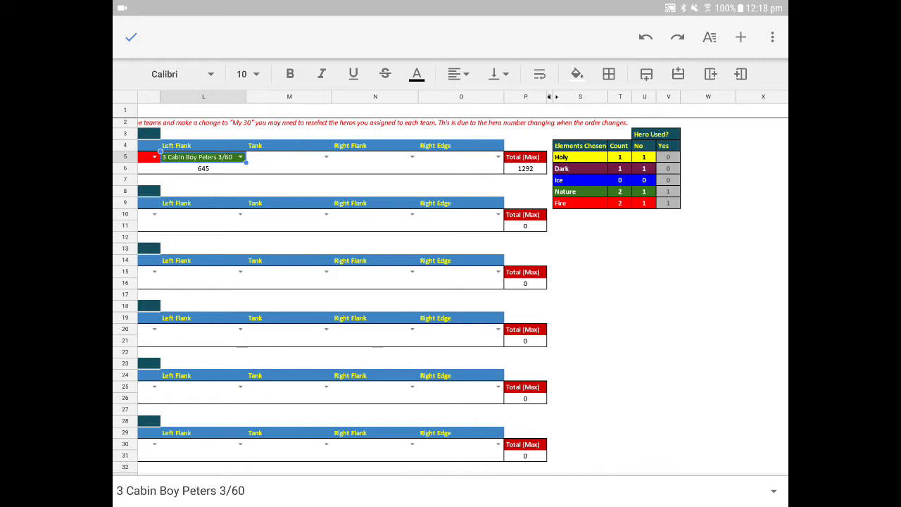
{"action": "scroll", "scroll_direction": "left", "scroll_amount": 3}
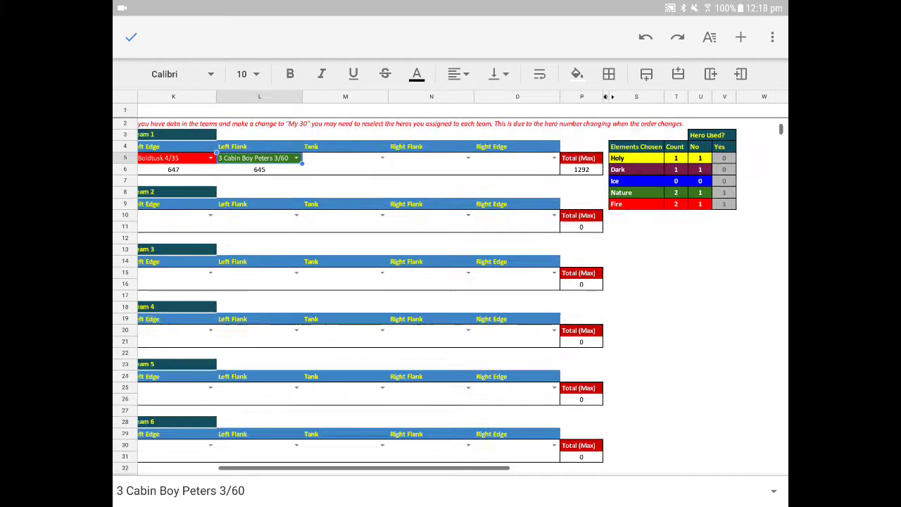
{"action": "scroll", "scroll_direction": "left", "scroll_amount": 3}
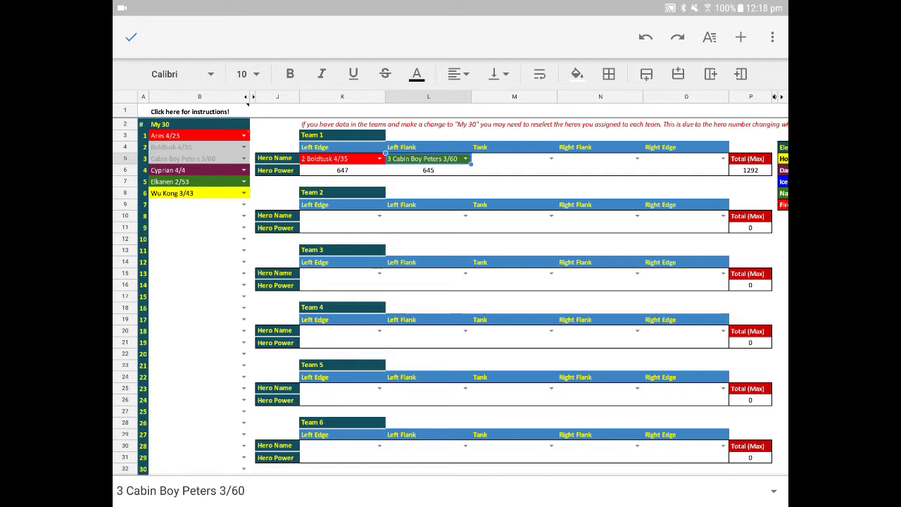
Step: Replace My 30 entries such as Cyprian with heroes like Sonya and Chao
{"action": "left_click", "coordinate": [197, 171]}
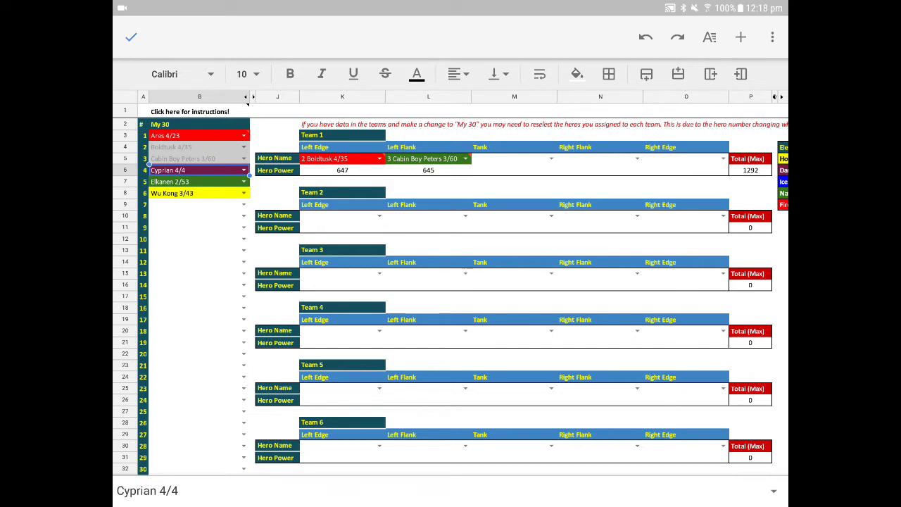
{"action": "right_click", "coordinate": [197, 134]}
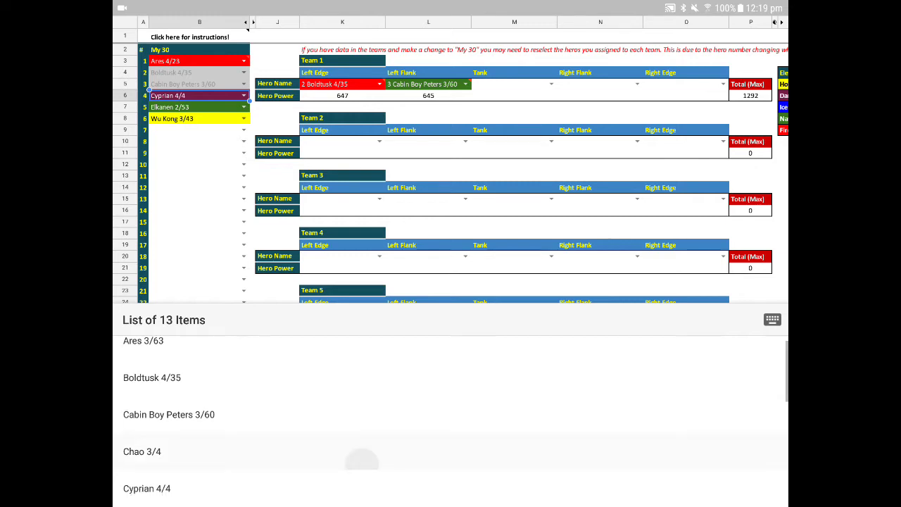
{"action": "scroll", "scroll_direction": "down", "scroll_amount": 3}
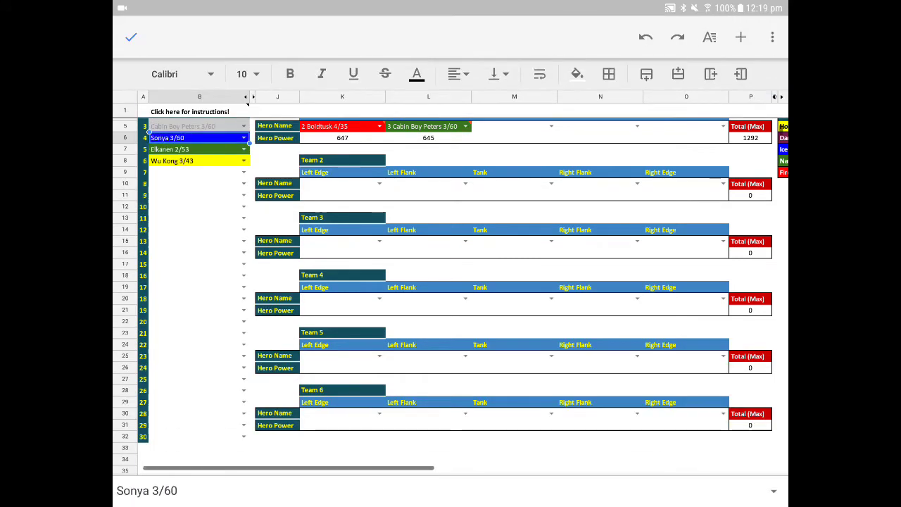
{"action": "left_click", "coordinate": [199, 137]}
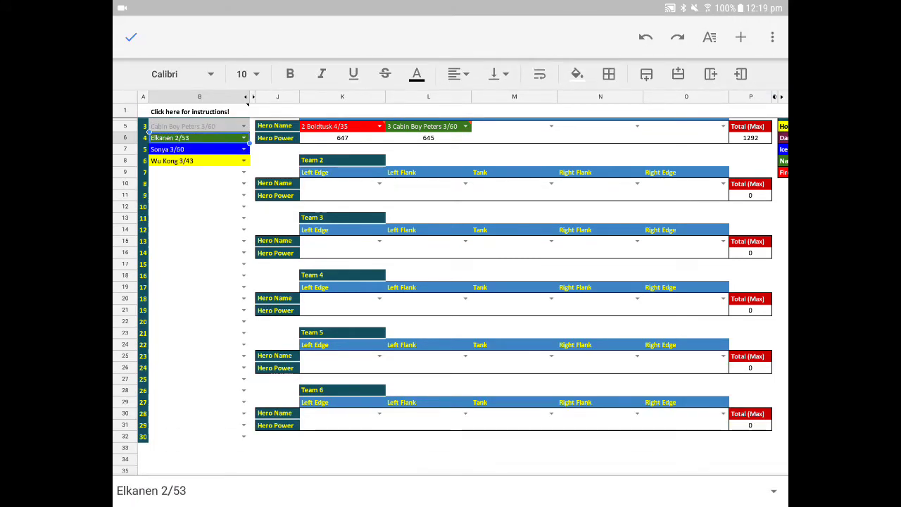
{"action": "scroll", "scroll_direction": "up", "scroll_amount": 3}
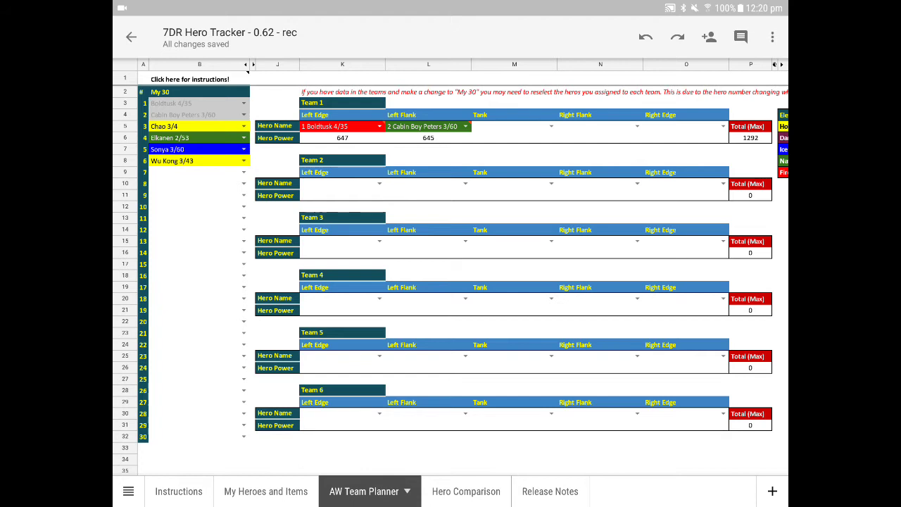
Step: Switch to the Hero Comparison sheet showing Elkanen versus Athena
{"action": "scroll", "scroll_direction": "right", "scroll_amount": 3}
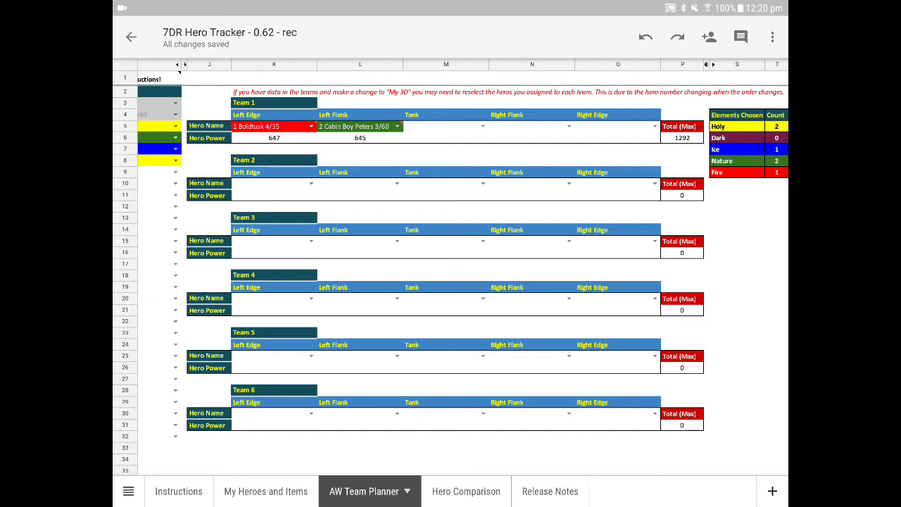
{"action": "left_click", "coordinate": [460, 491]}
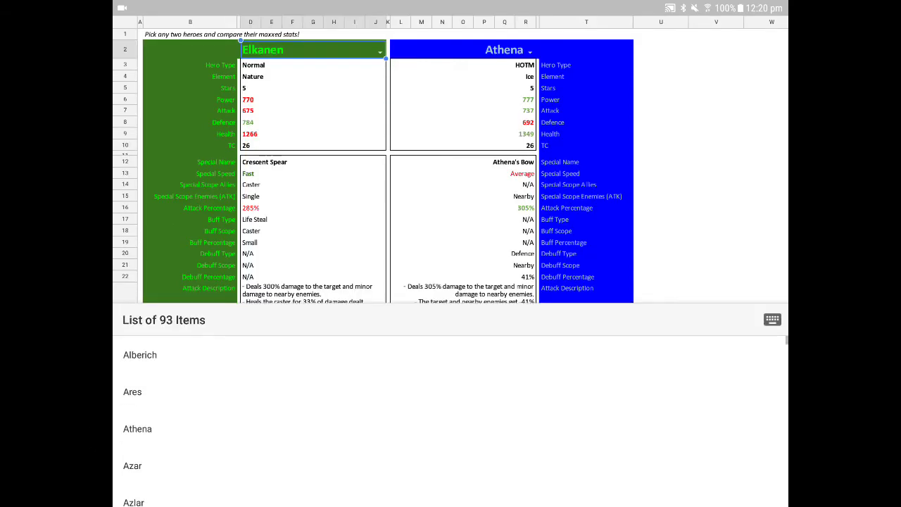
Step: Scroll the hero list and pick Friar Tuck as the first hero
{"action": "scroll", "scroll_direction": "down", "scroll_amount": 3}
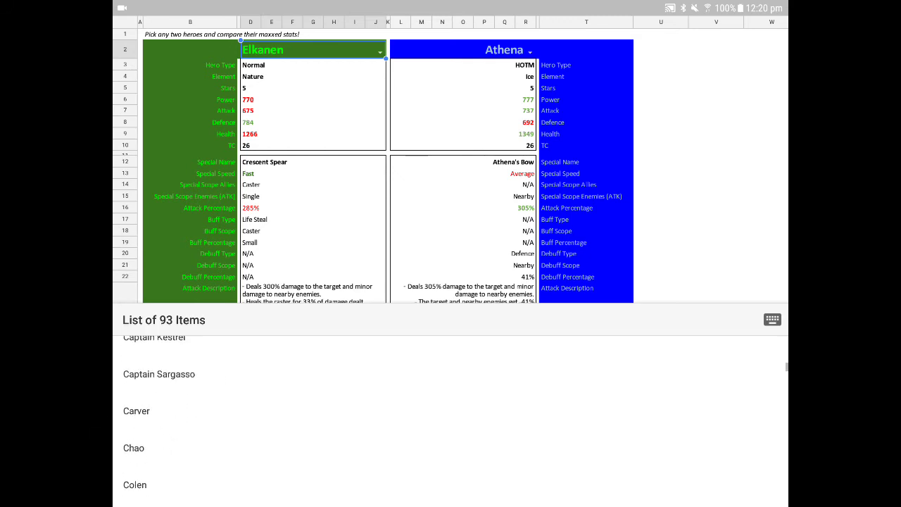
{"action": "scroll", "scroll_direction": "down", "scroll_amount": 3}
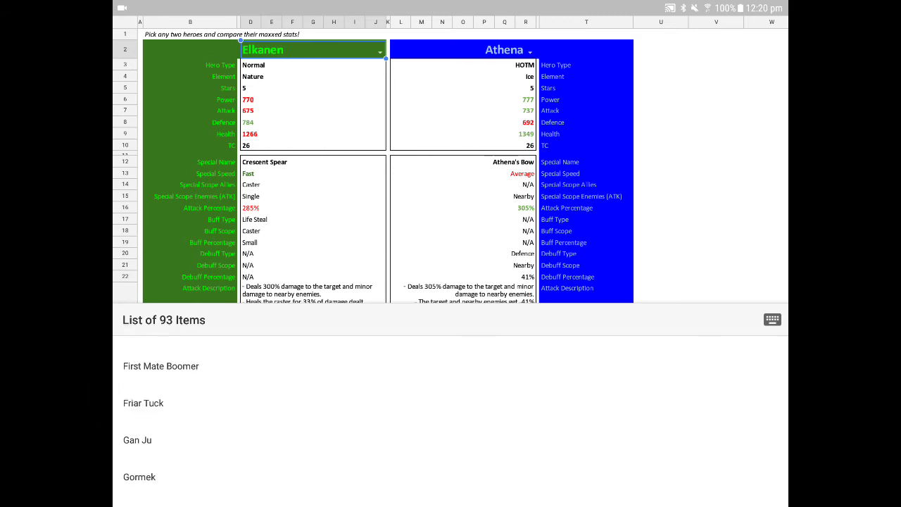
{"action": "left_click", "coordinate": [143, 403]}
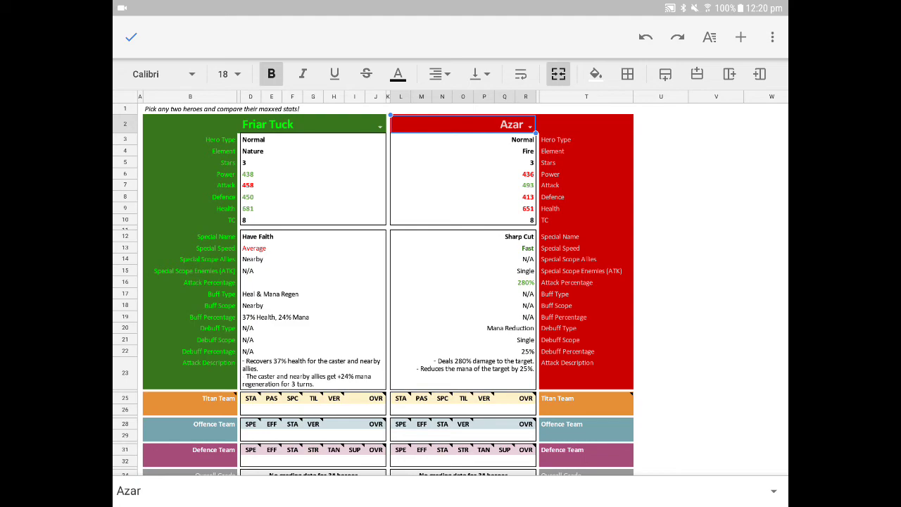
Step: Scroll through the Friar Tuck and Ares hero cards to view Ares's A+ grade
{"action": "scroll", "scroll_direction": "down", "scroll_amount": 3}
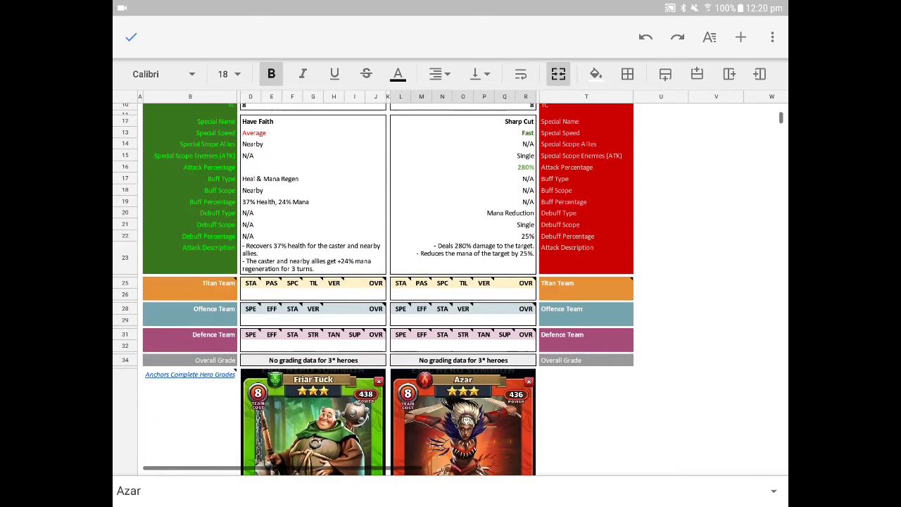
{"action": "scroll", "scroll_direction": "down", "scroll_amount": 3}
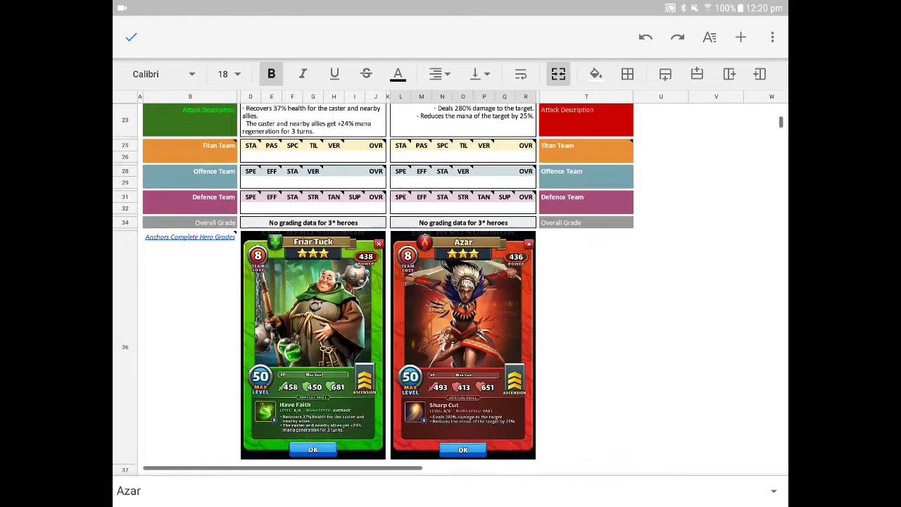
{"action": "scroll", "scroll_direction": "down", "scroll_amount": 3}
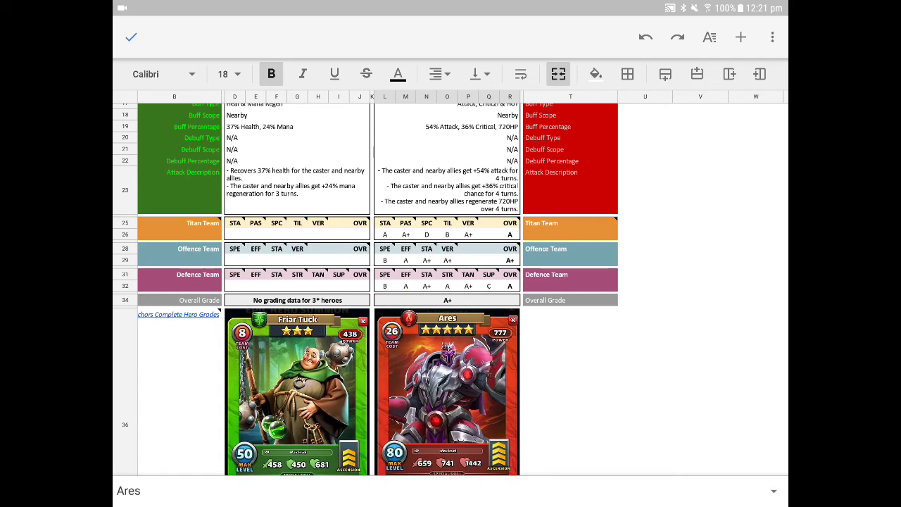
{"action": "scroll", "scroll_direction": "down", "scroll_amount": 3}
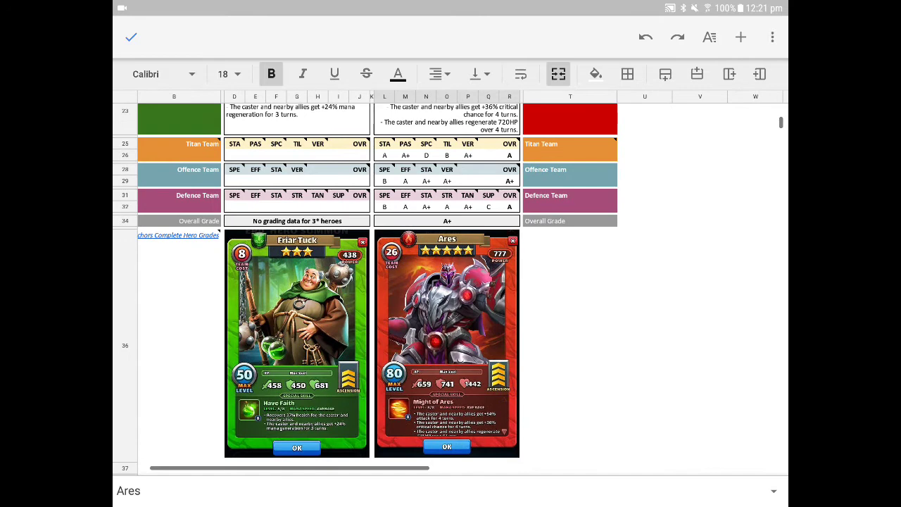